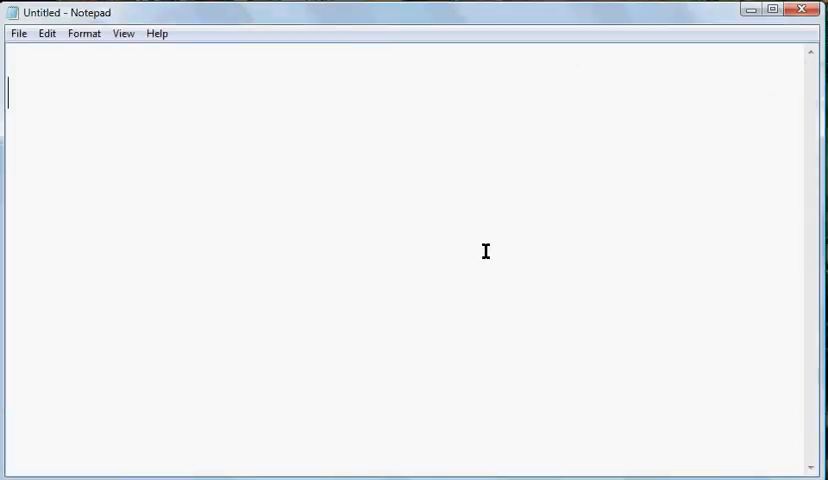
{"action": "mouse_move", "coordinate": [468, 192]}
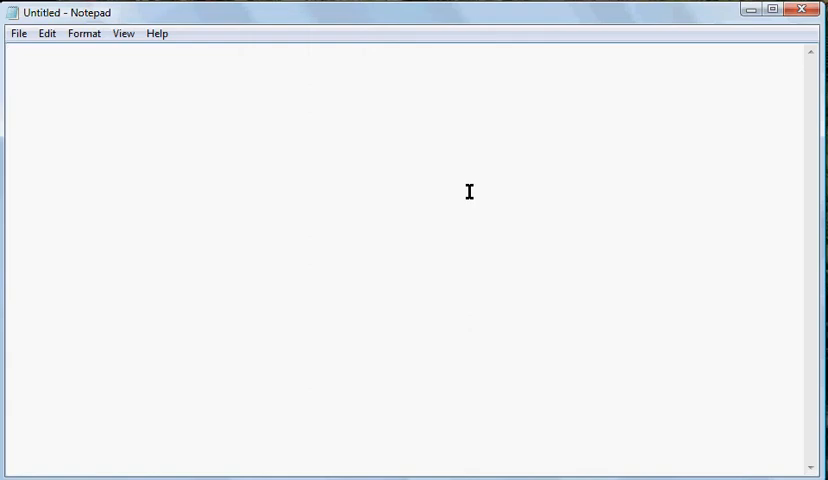
{"action": "left_click", "coordinate": [10, 60]}
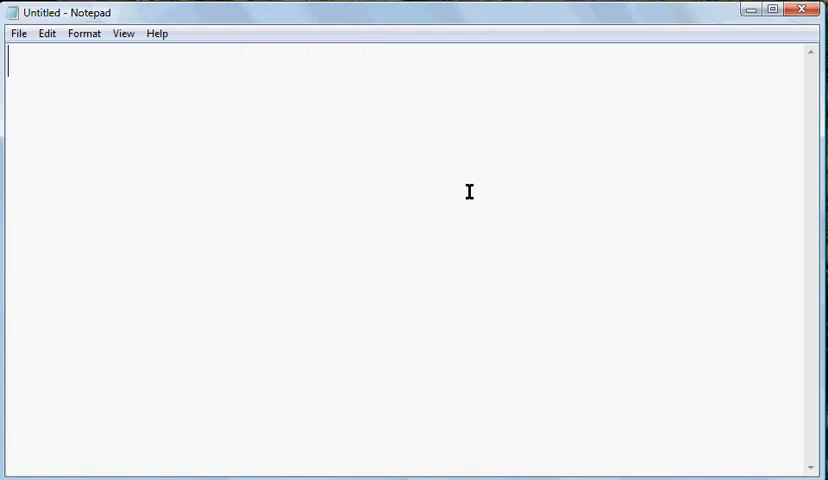
{"action": "type", "text": "@e"}
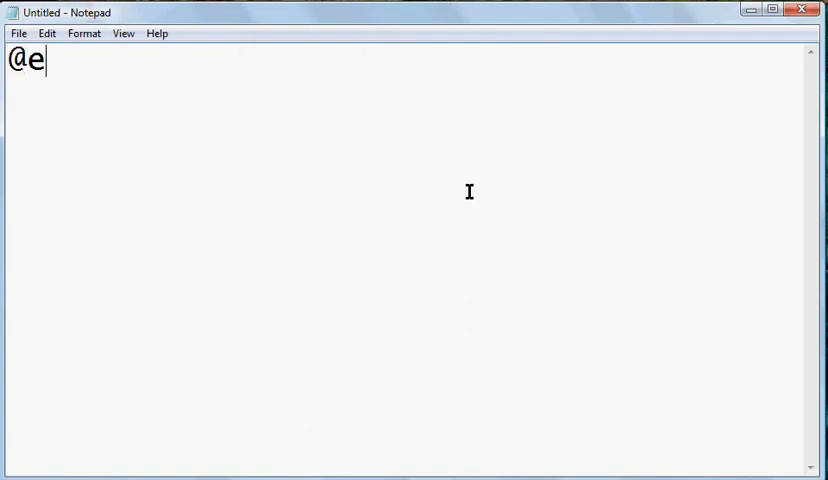
{"action": "type", "text": "cho"}
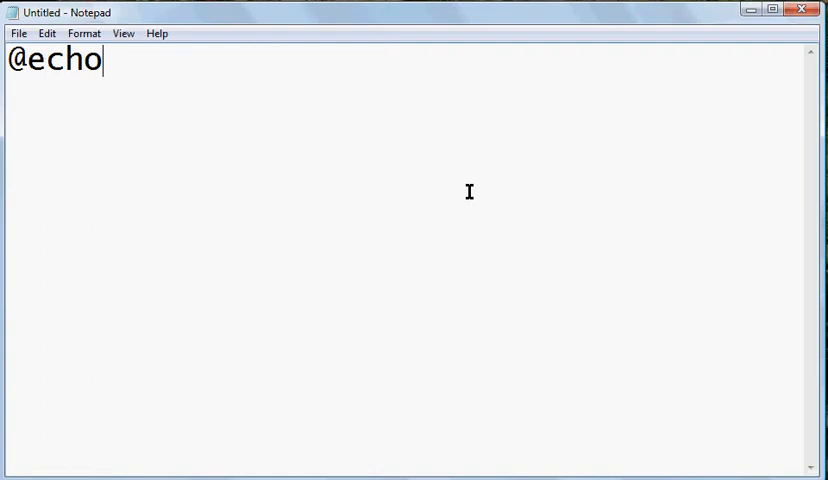
{"action": "type", "text": "off"}
{"action": "type", "text": ":"}
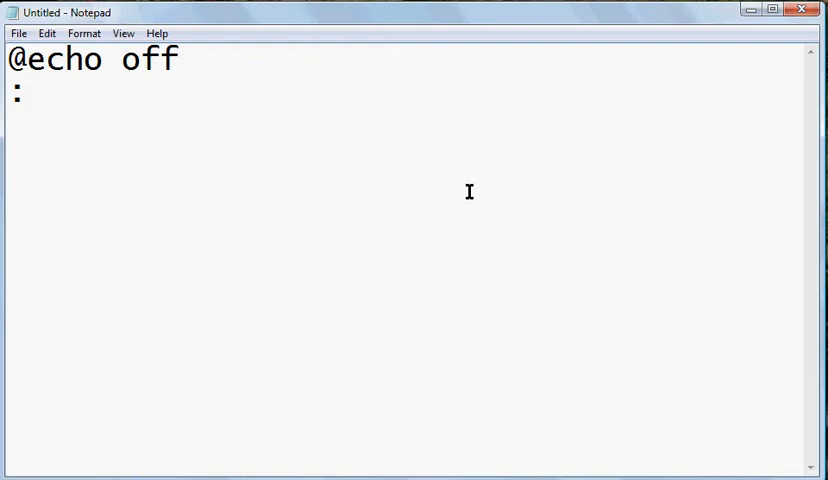
{"action": "type", "text": "top"}
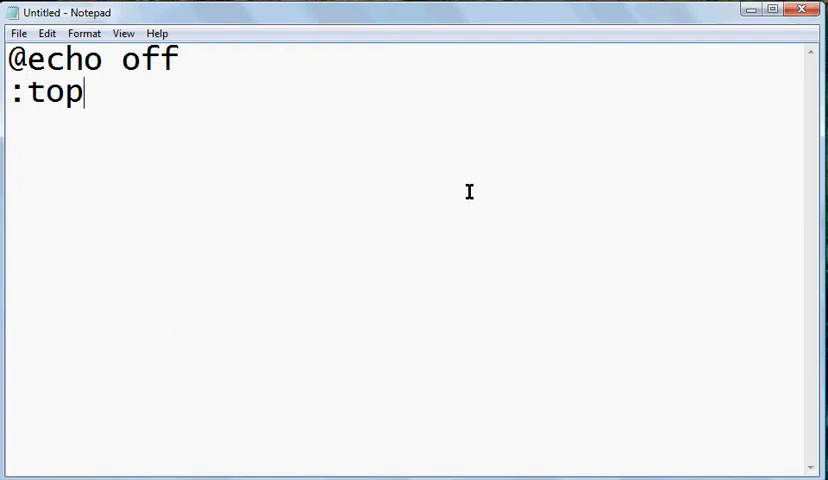
{"action": "key", "text": "Enter"}
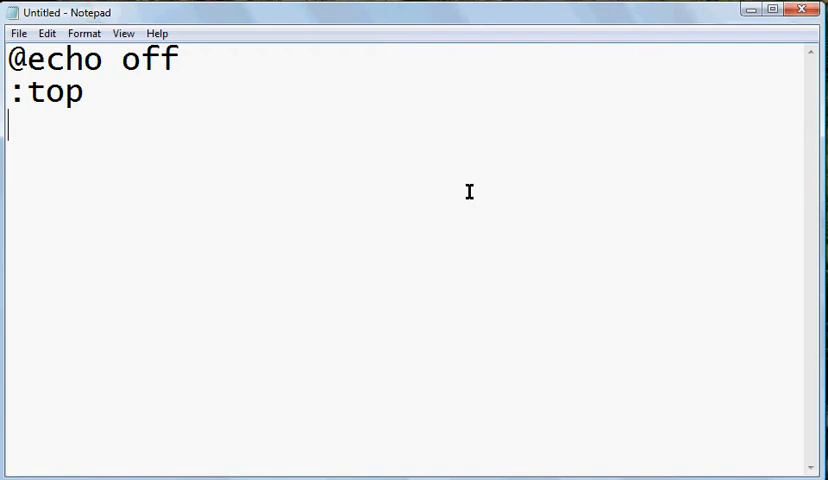
Add the lines start cmd (typo corrected) and gotp top below them.
{"action": "type", "text": "st"}
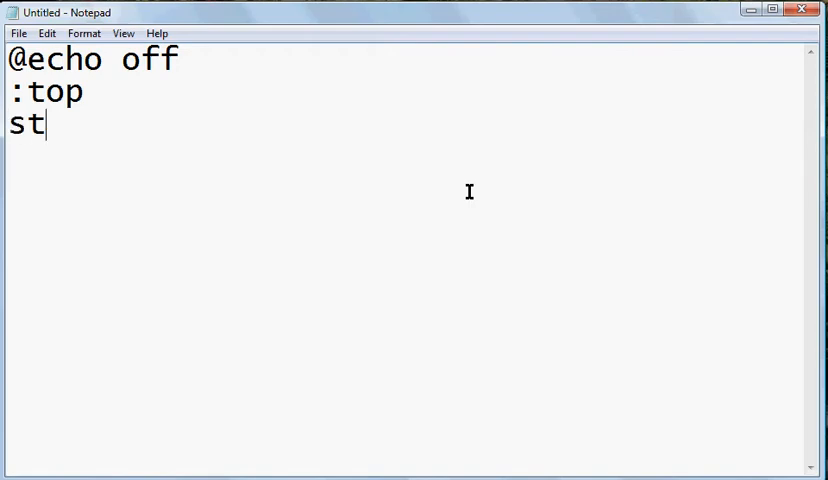
{"action": "type", "text": "ast"}
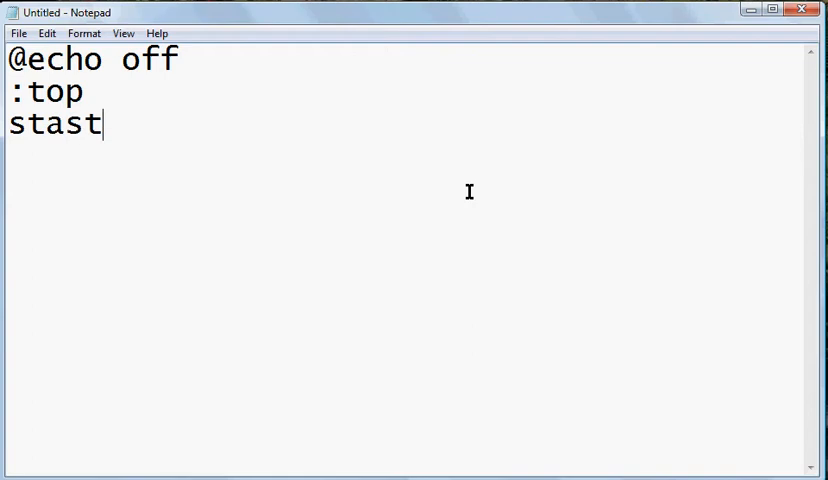
{"action": "key", "text": "BackSpace"}
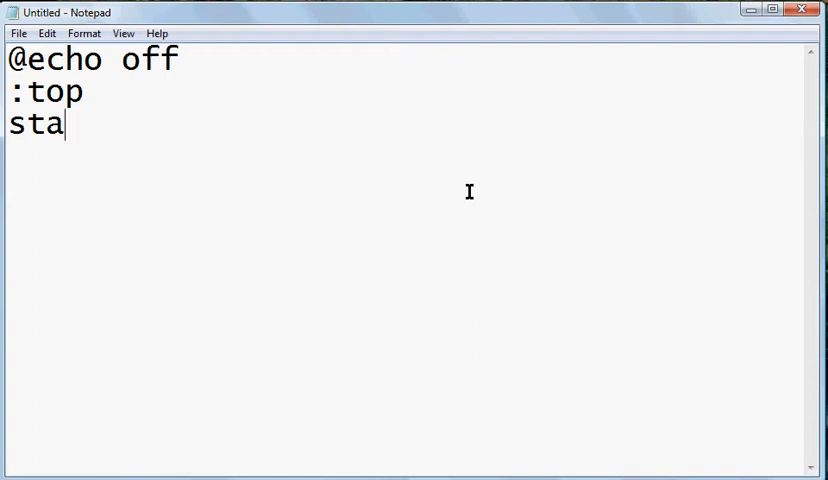
{"action": "type", "text": "rt"}
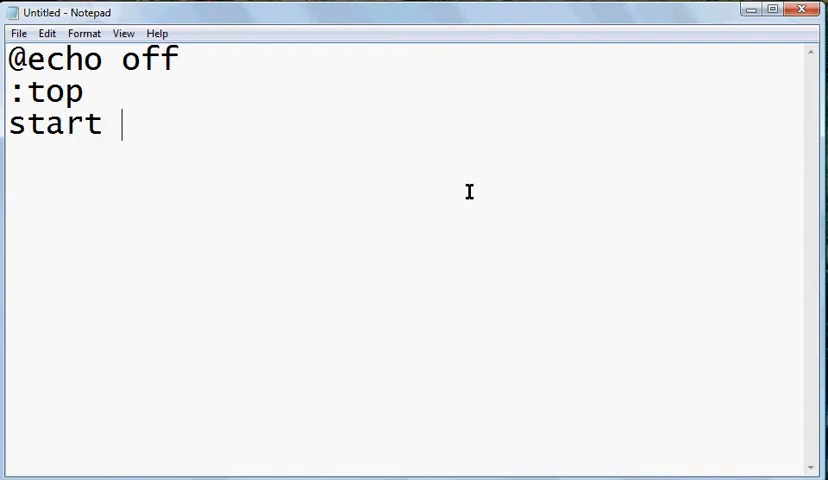
{"action": "type", "text": "cmd"}
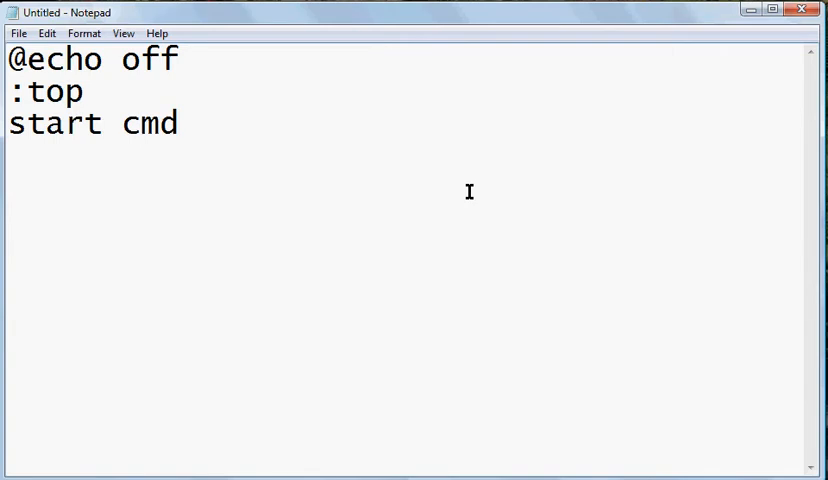
{"action": "key", "text": "Enter"}
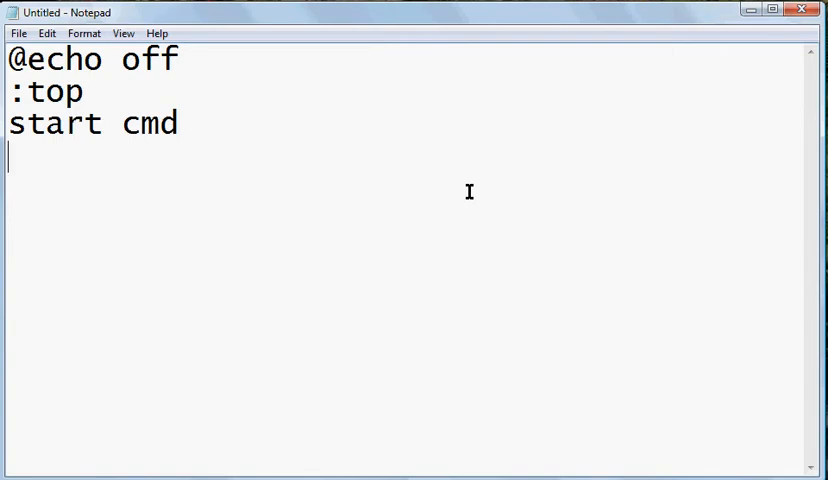
{"action": "type", "text": "go"}
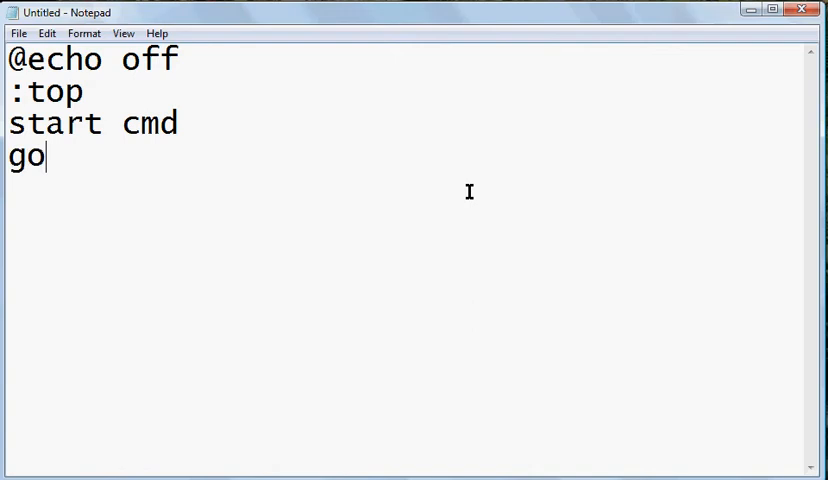
{"action": "type", "text": "tp top"}
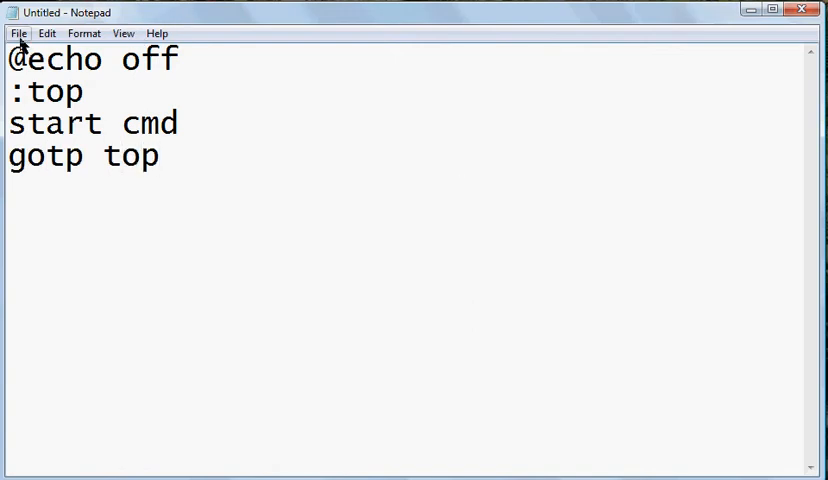
Bring up the Save As dialog for the untitled script, starting at the Desktop.
{"action": "left_click", "coordinate": [16, 32]}
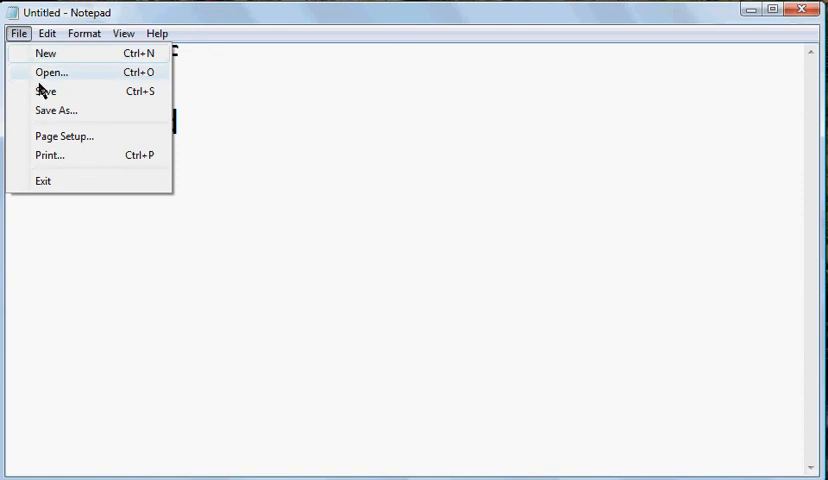
{"action": "left_click", "coordinate": [56, 110]}
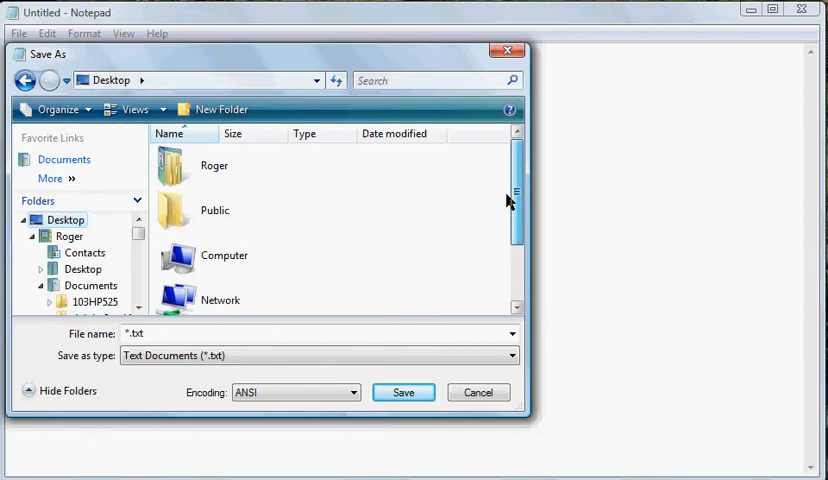
Navigate the save location into Documents and then into New Folder.
{"action": "double_click", "coordinate": [212, 164]}
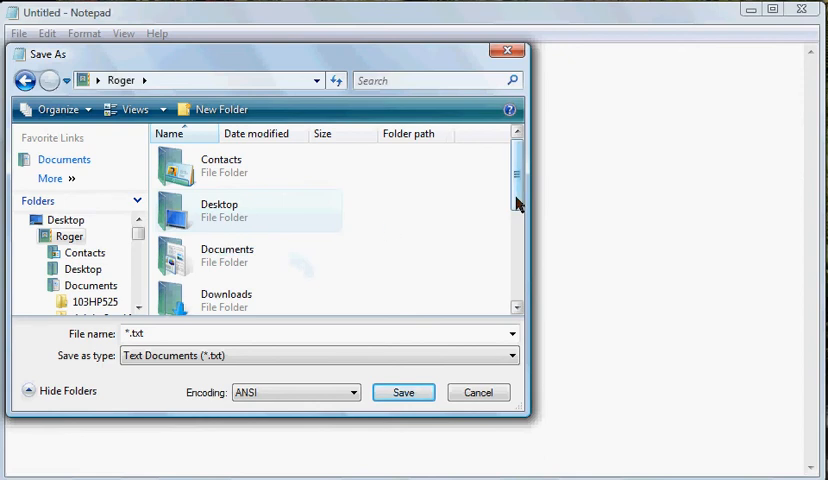
{"action": "double_click", "coordinate": [228, 256]}
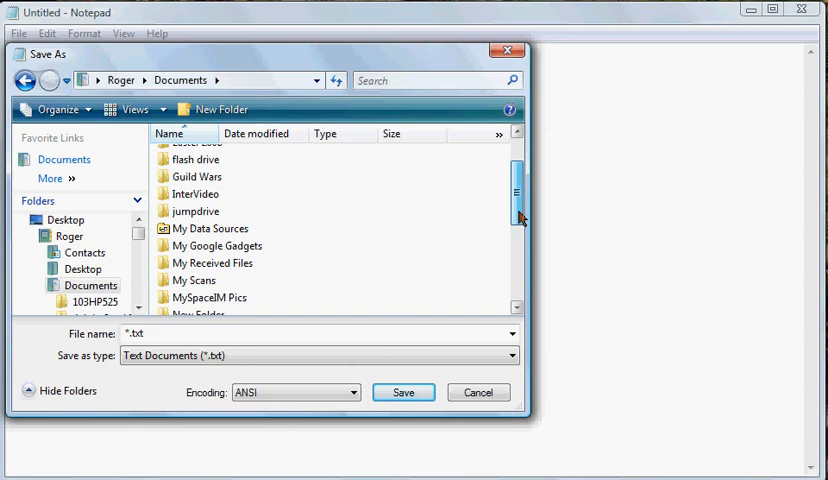
{"action": "scroll", "scroll_direction": "down", "scroll_amount": 3}
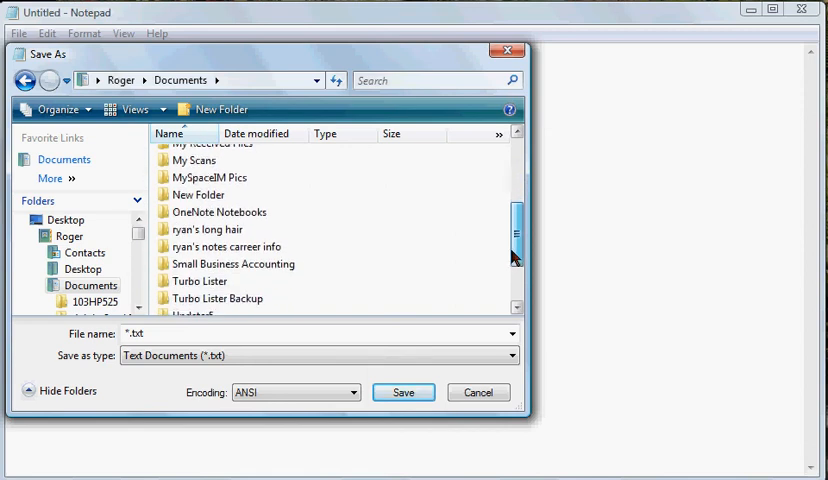
{"action": "scroll", "scroll_direction": "down", "scroll_amount": 3}
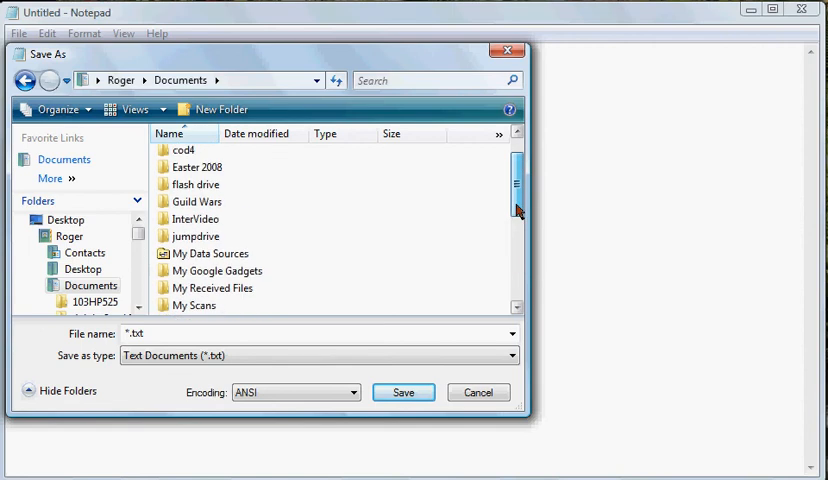
{"action": "scroll", "scroll_direction": "down", "scroll_amount": 3}
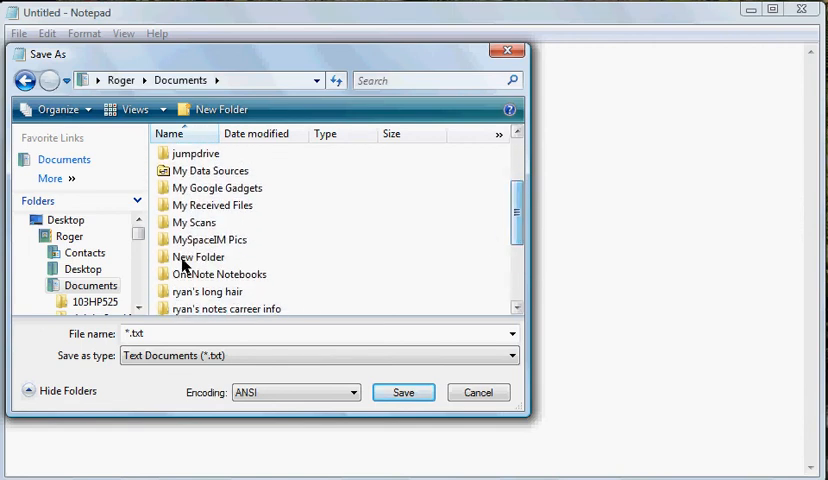
{"action": "double_click", "coordinate": [198, 256]}
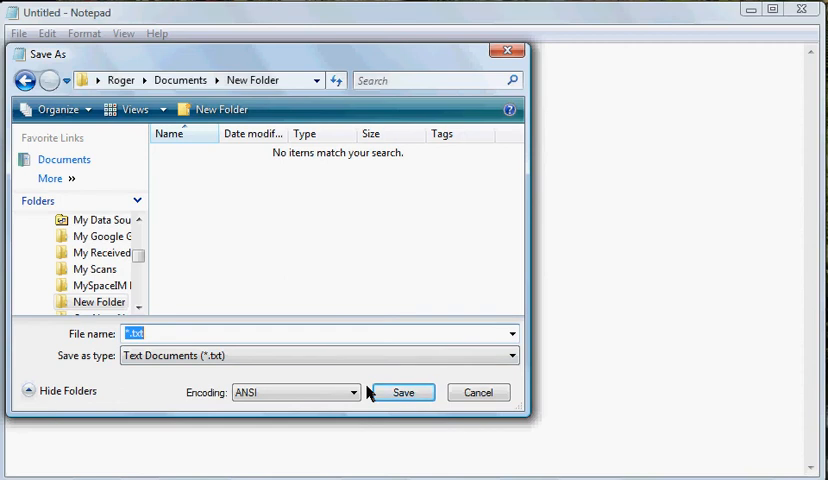
Save the script under the file name 'ha ha' in New Folder.
{"action": "type", "text": "ha ha."}
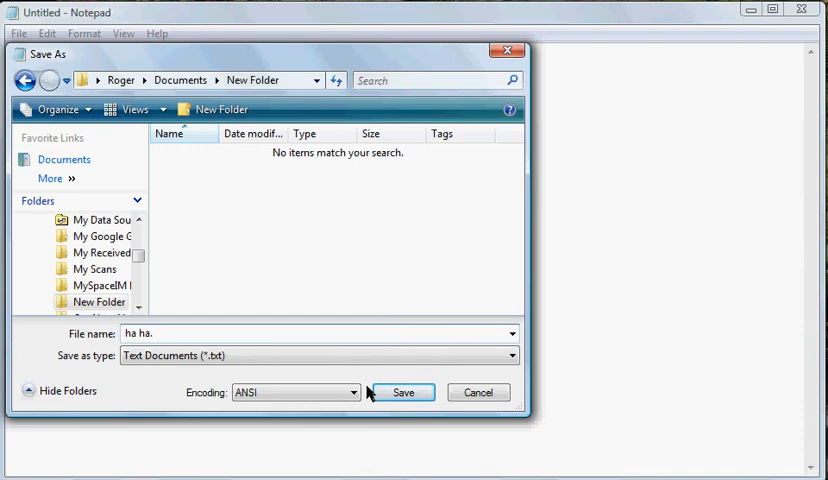
{"action": "left_click", "coordinate": [402, 392]}
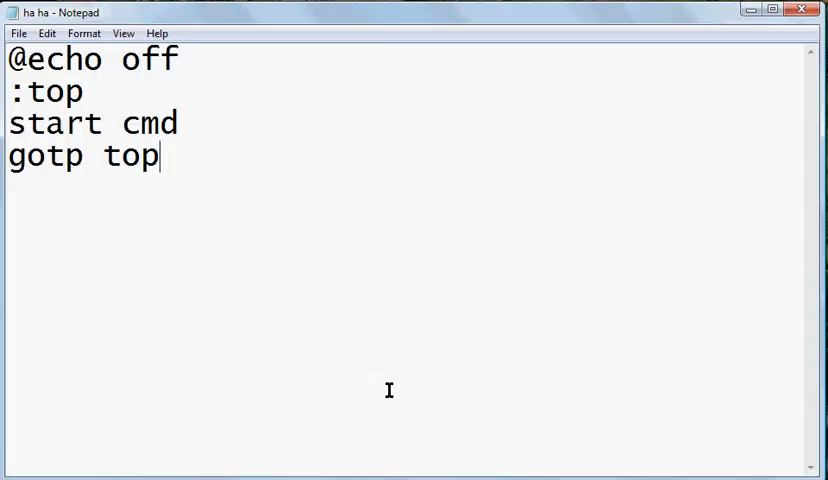
{"action": "mouse_move", "coordinate": [632, 82]}
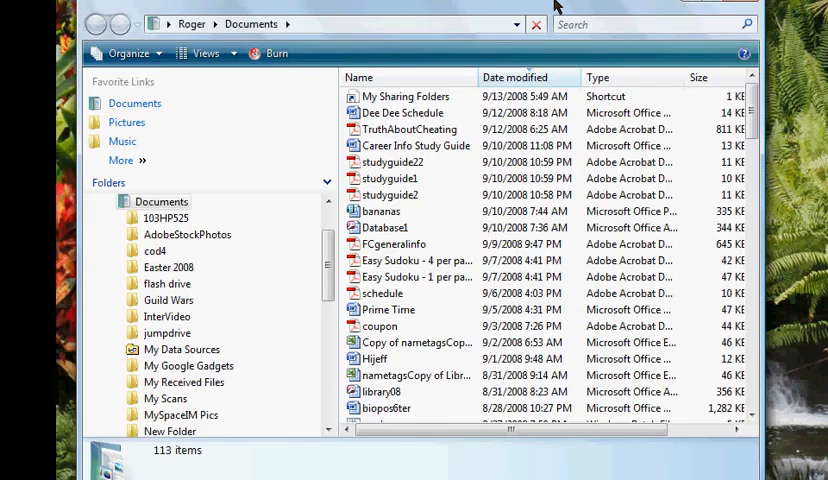
Open New Folder in Documents, where 'ha ha' sits beside 'test'.
{"action": "scroll", "scroll_direction": "down", "scroll_amount": 3}
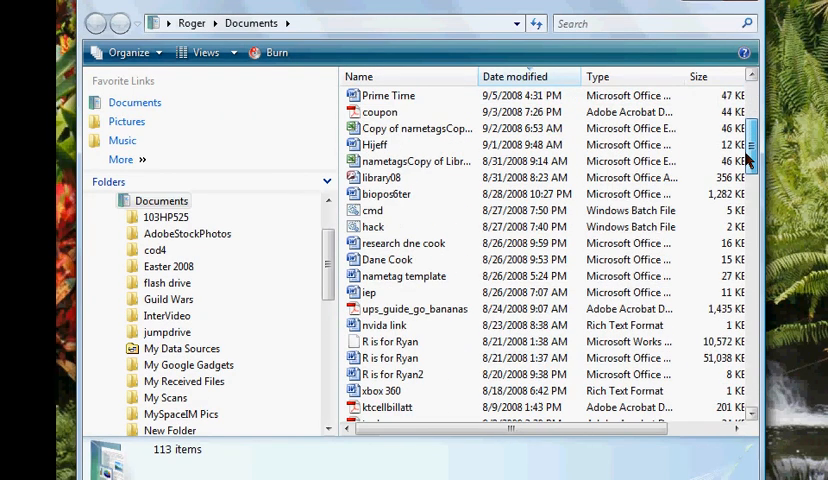
{"action": "scroll", "scroll_direction": "down", "scroll_amount": 3}
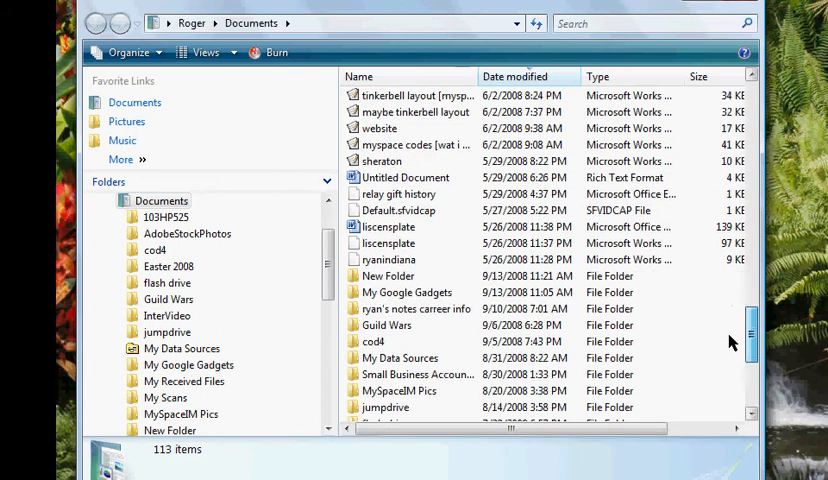
{"action": "scroll", "scroll_direction": "down", "scroll_amount": 3}
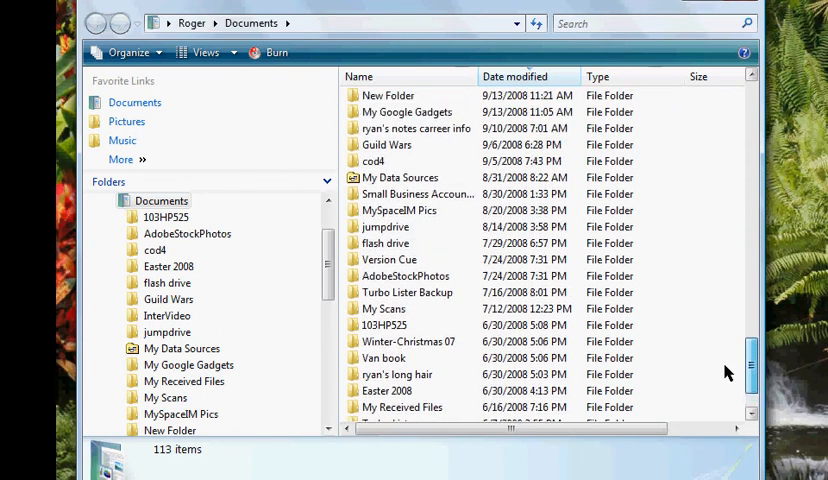
{"action": "double_click", "coordinate": [388, 96]}
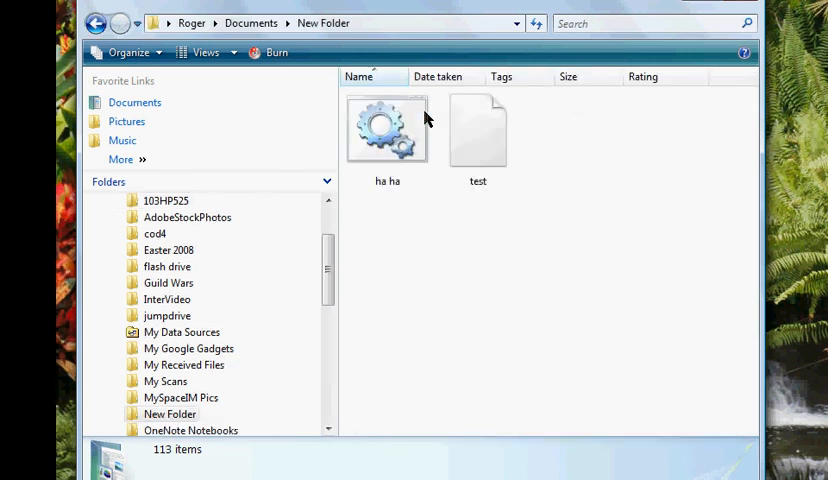
{"action": "mouse_move", "coordinate": [476, 140]}
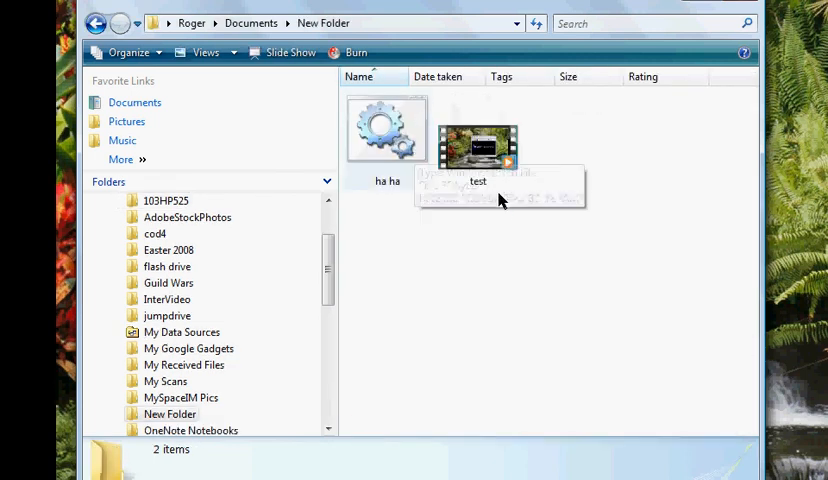
Select 'ha ha' to show it is a 36-byte Windows Batch File.
{"action": "left_click", "coordinate": [388, 130]}
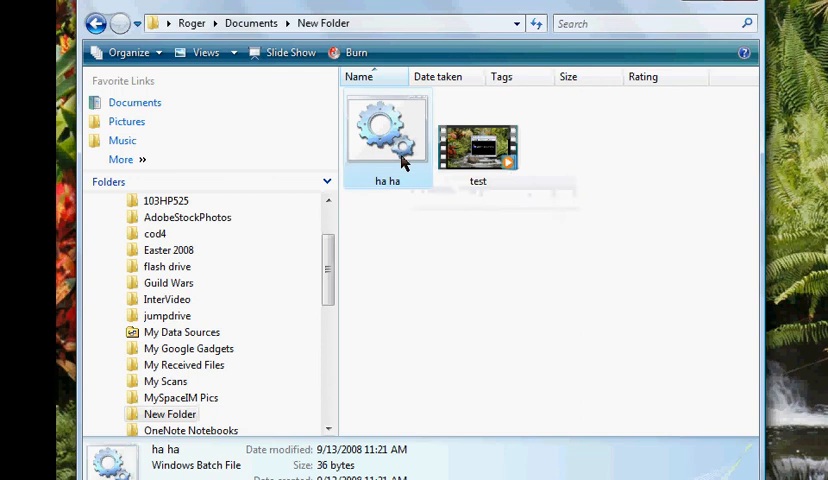
{"action": "left_click", "coordinate": [388, 136]}
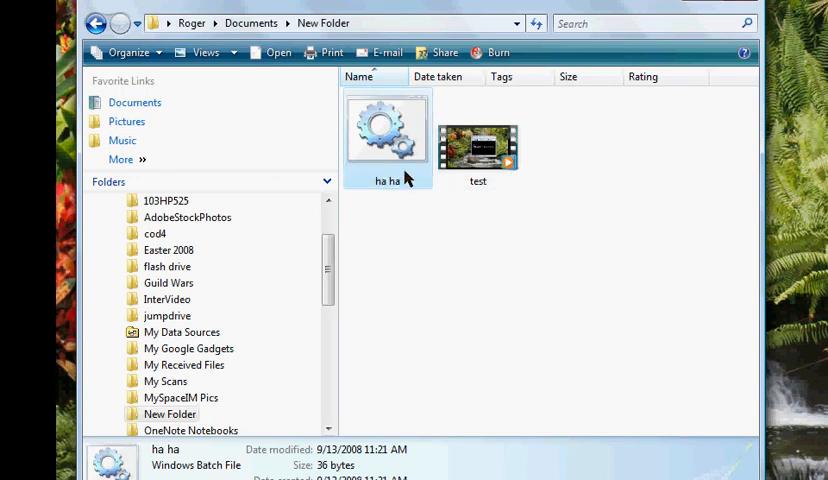
{"action": "mouse_move", "coordinate": [374, 176]}
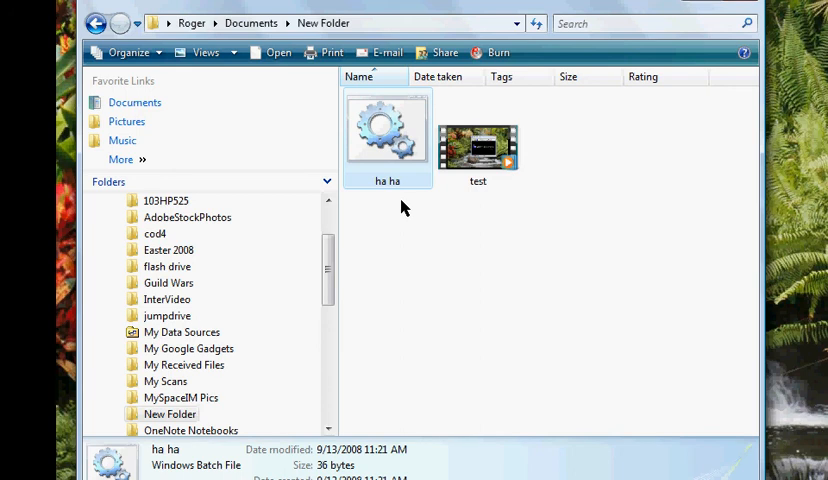
{"action": "mouse_move", "coordinate": [402, 224]}
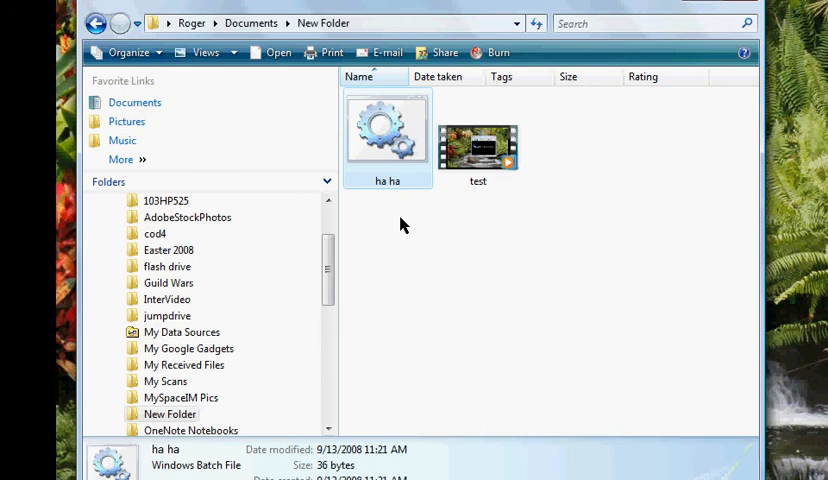